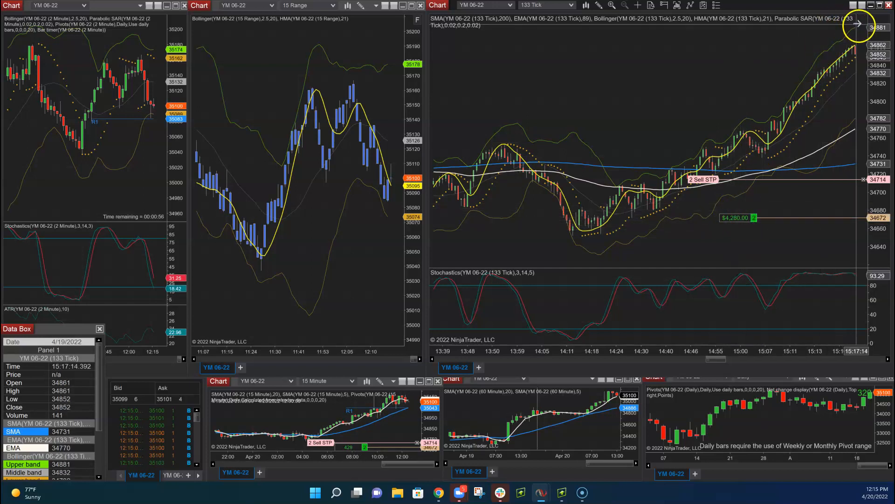
mouse_move(860, 24)
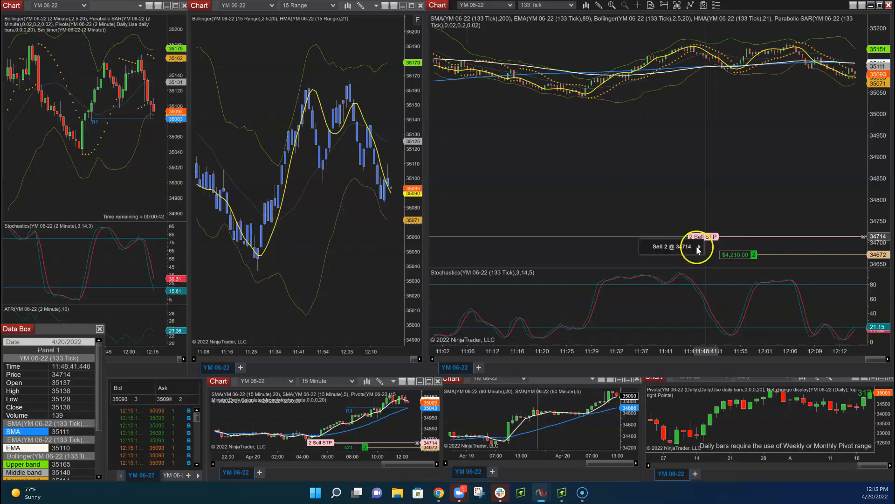
Step: Attach the 2-contract Sell STP order to the Parabolic SAR indicator so it trails price
click(698, 246)
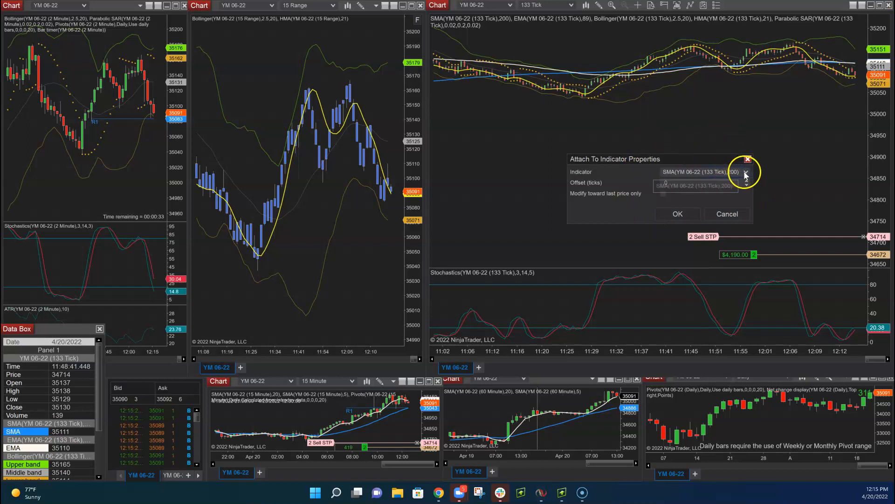
click(746, 172)
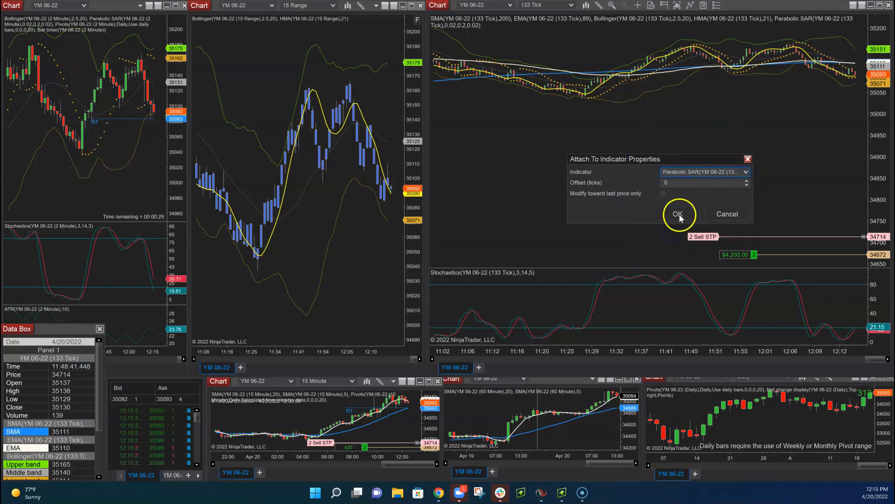
click(677, 214)
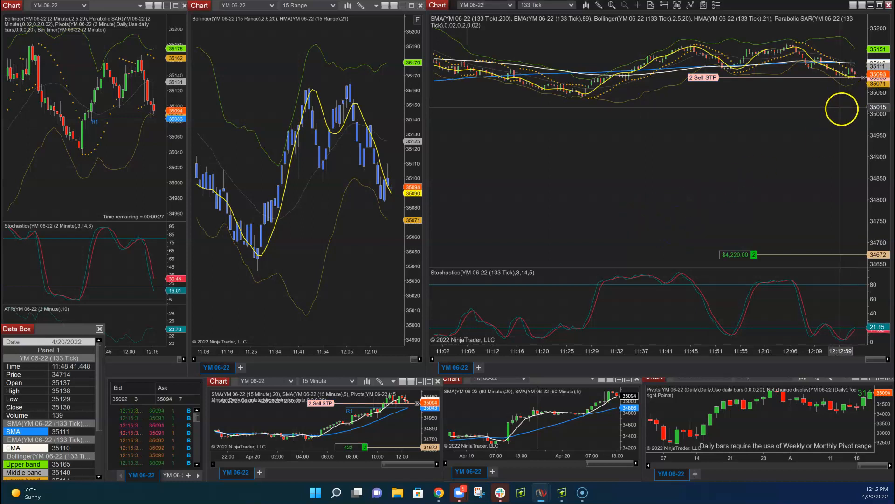